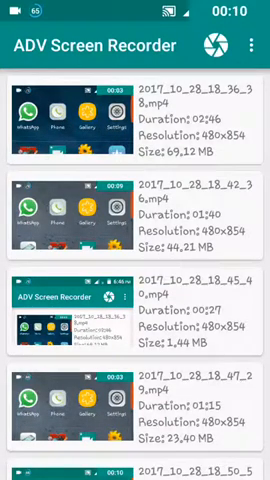
# Step: Set the drawing overlay colour to cyan #FF66FFED on the hue ring
pyautogui.scroll(-3)
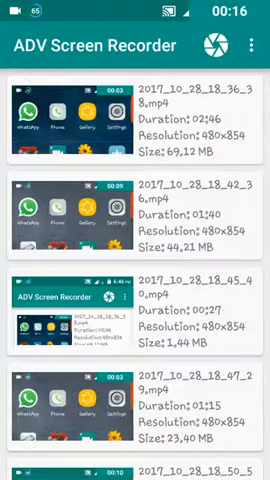
pyautogui.scroll(-3)
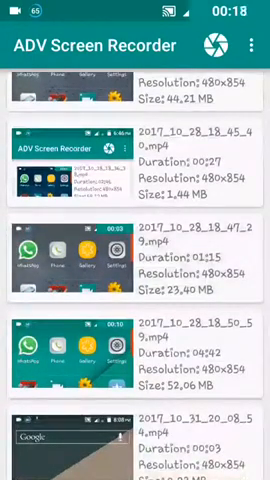
pyautogui.scroll(-3)
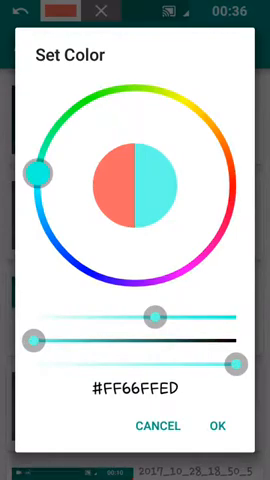
pyautogui.moveTo(32, 172); pyautogui.dragTo(236, 185)
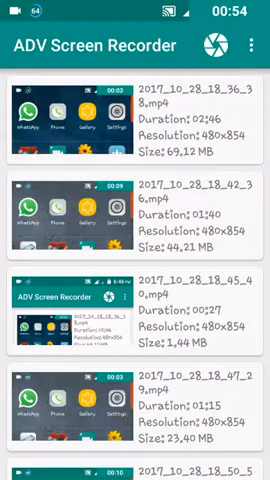
# Step: Open Settings from the three-dot menu to reach the overlay camera settings
pyautogui.click(252, 46)
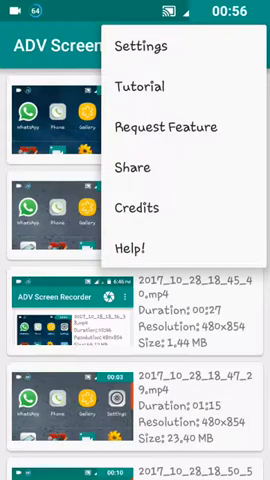
pyautogui.click(147, 45)
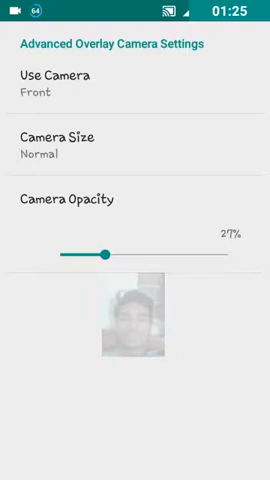
# Step: Move the camera overlay opacity slider to 12%, then up to 100%, and leave
pyautogui.moveTo(108, 252); pyautogui.dragTo(80, 252)
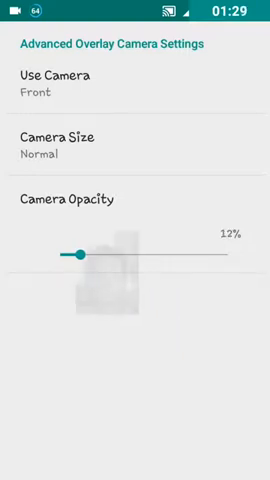
pyautogui.moveTo(80, 252); pyautogui.dragTo(110, 252)
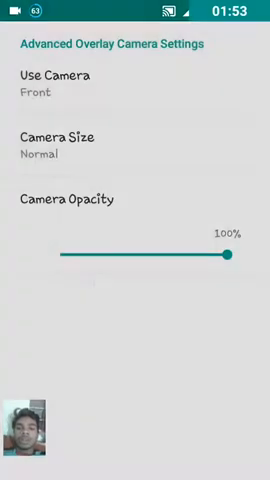
pyautogui.click(24, 52)
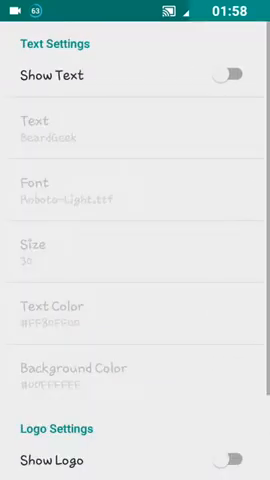
# Step: Switch on the BeardGeek text overlay and the logo overlay, then go back
pyautogui.click(228, 77)
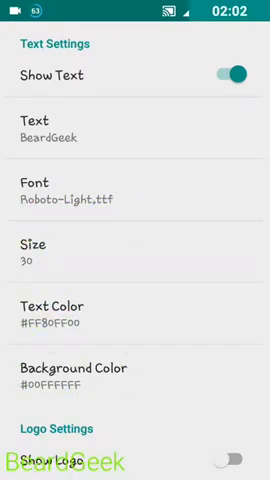
pyautogui.click(231, 77)
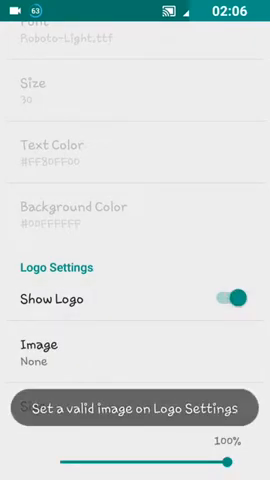
pyautogui.click(20, 45)
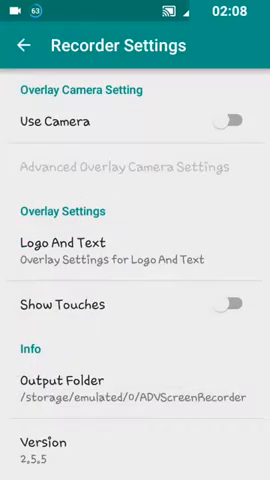
# Step: Enable Show Touches in Recorder Settings and return to the recordings list
pyautogui.click(234, 305)
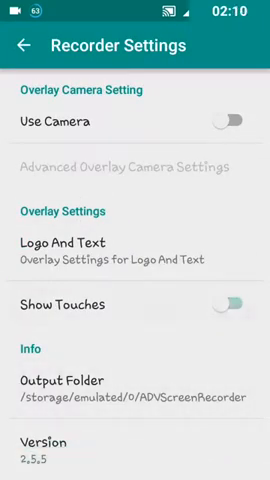
pyautogui.scroll(3)
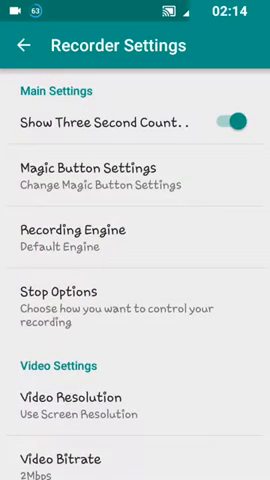
pyautogui.scroll(-3)
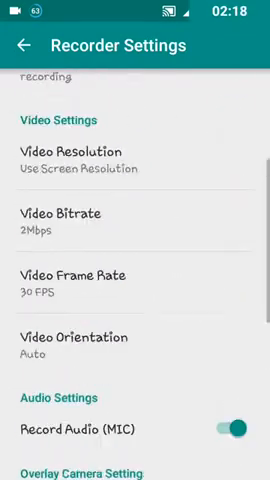
pyautogui.scroll(3)
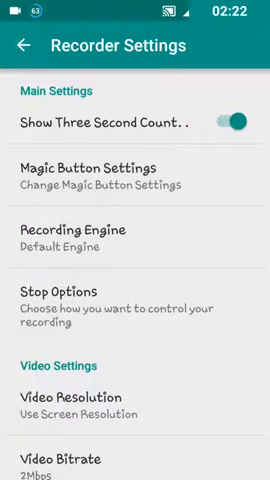
pyautogui.click(20, 47)
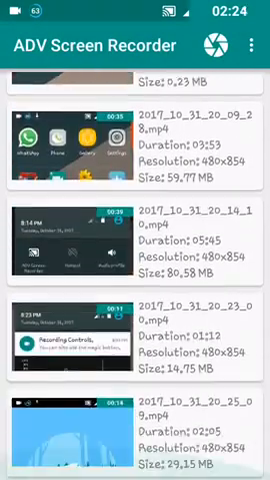